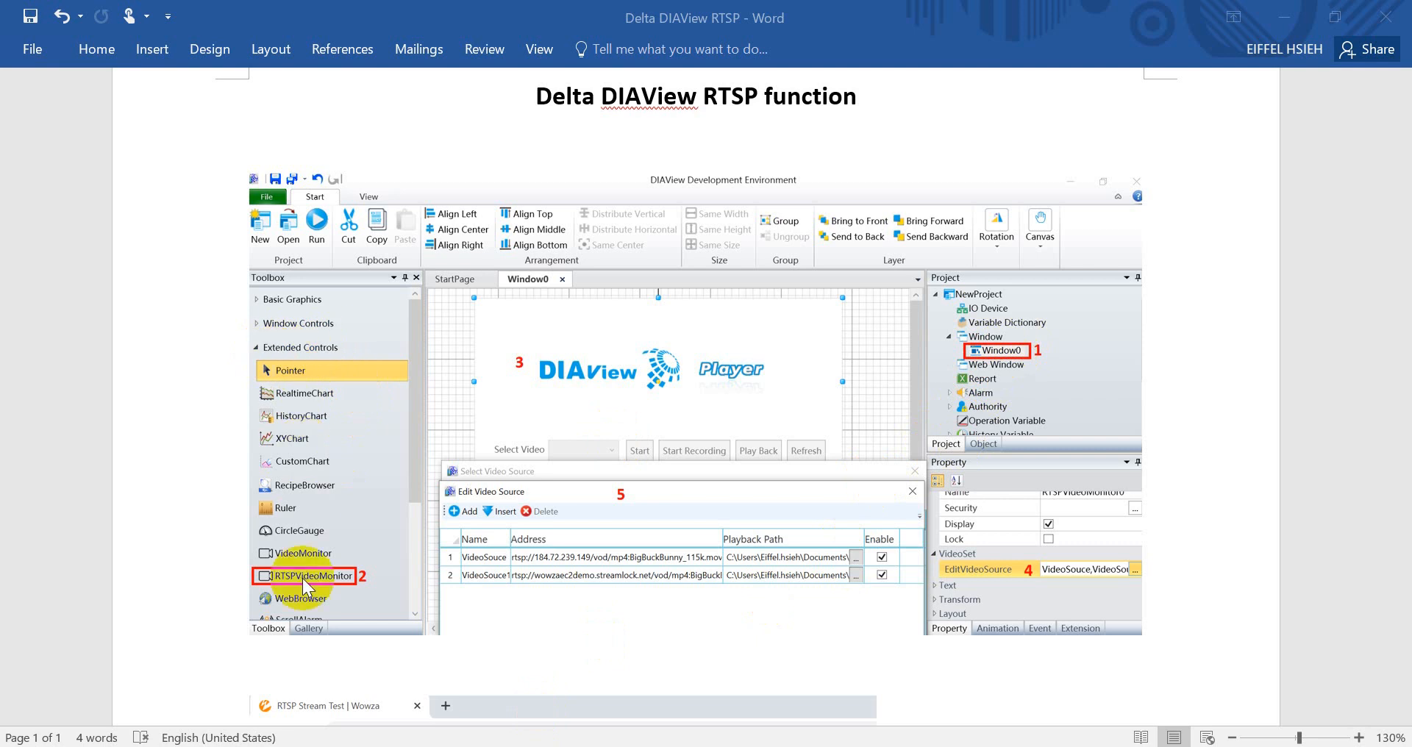
mouse_move(315, 585)
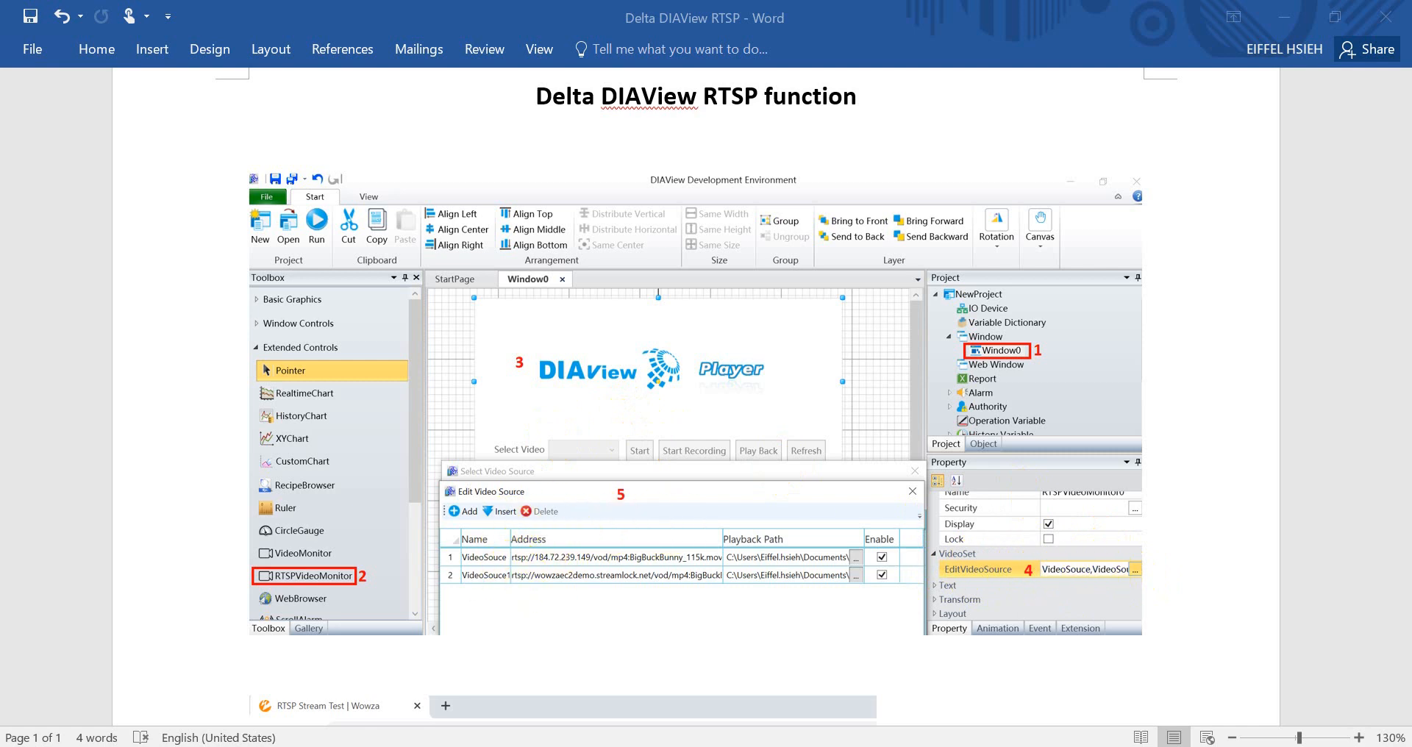
- Browse the Window and version ribbons, then return to the main editing options
scroll("down", 3)
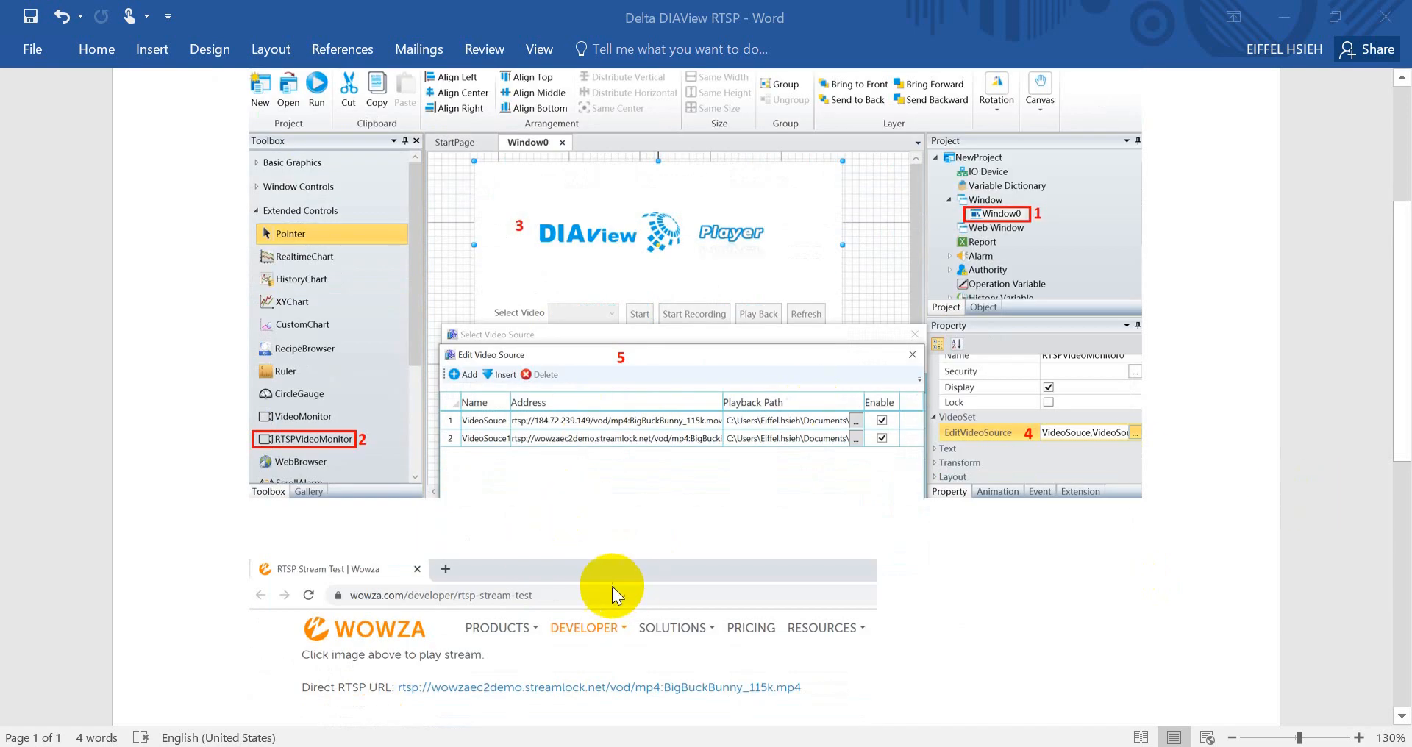
mouse_move(382, 635)
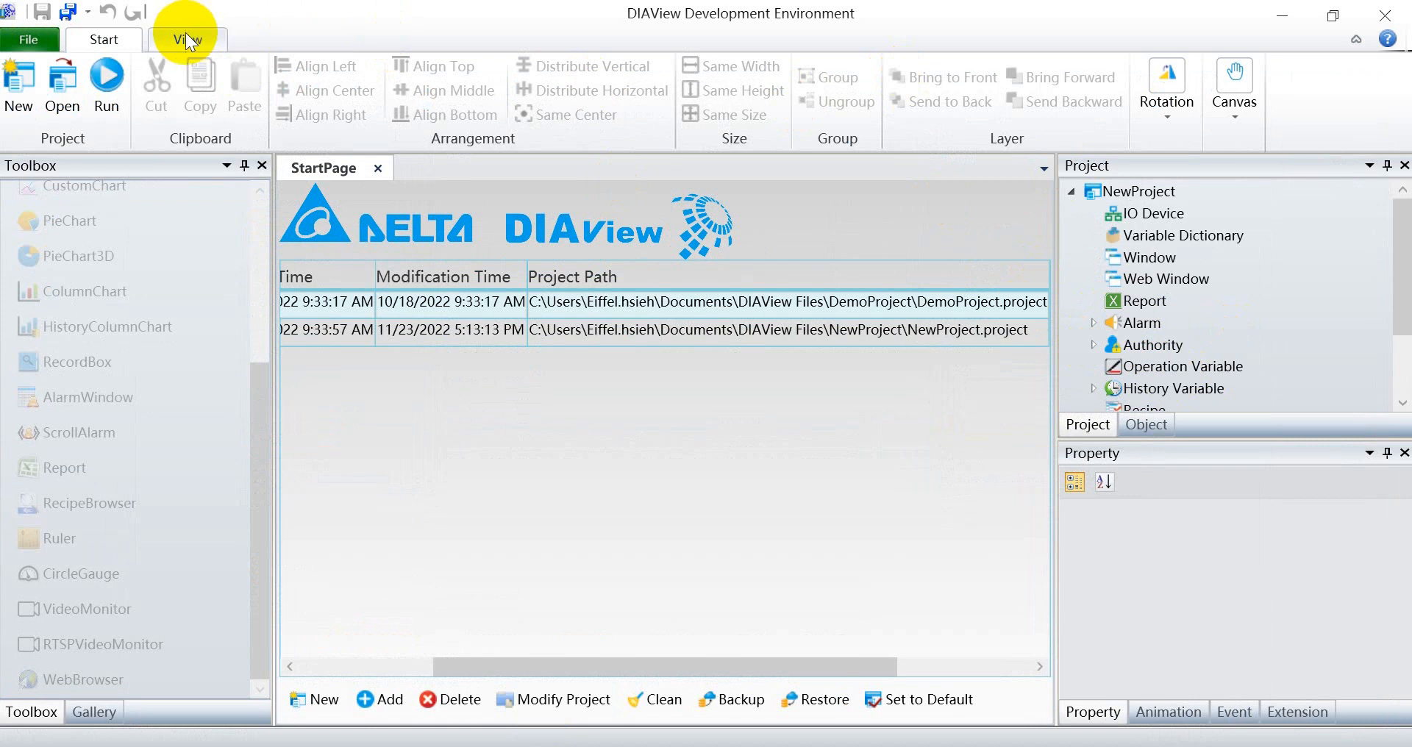
left_click(186, 40)
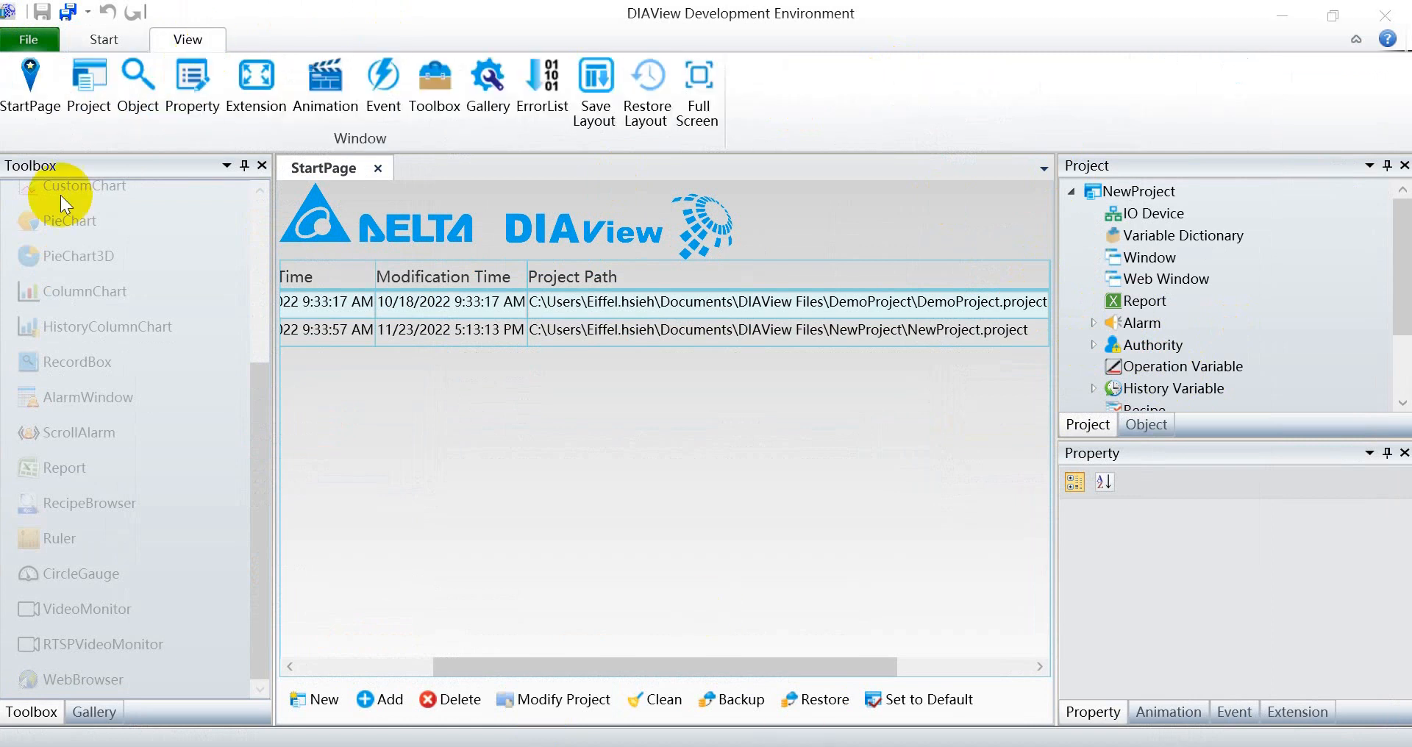
left_click(28, 39)
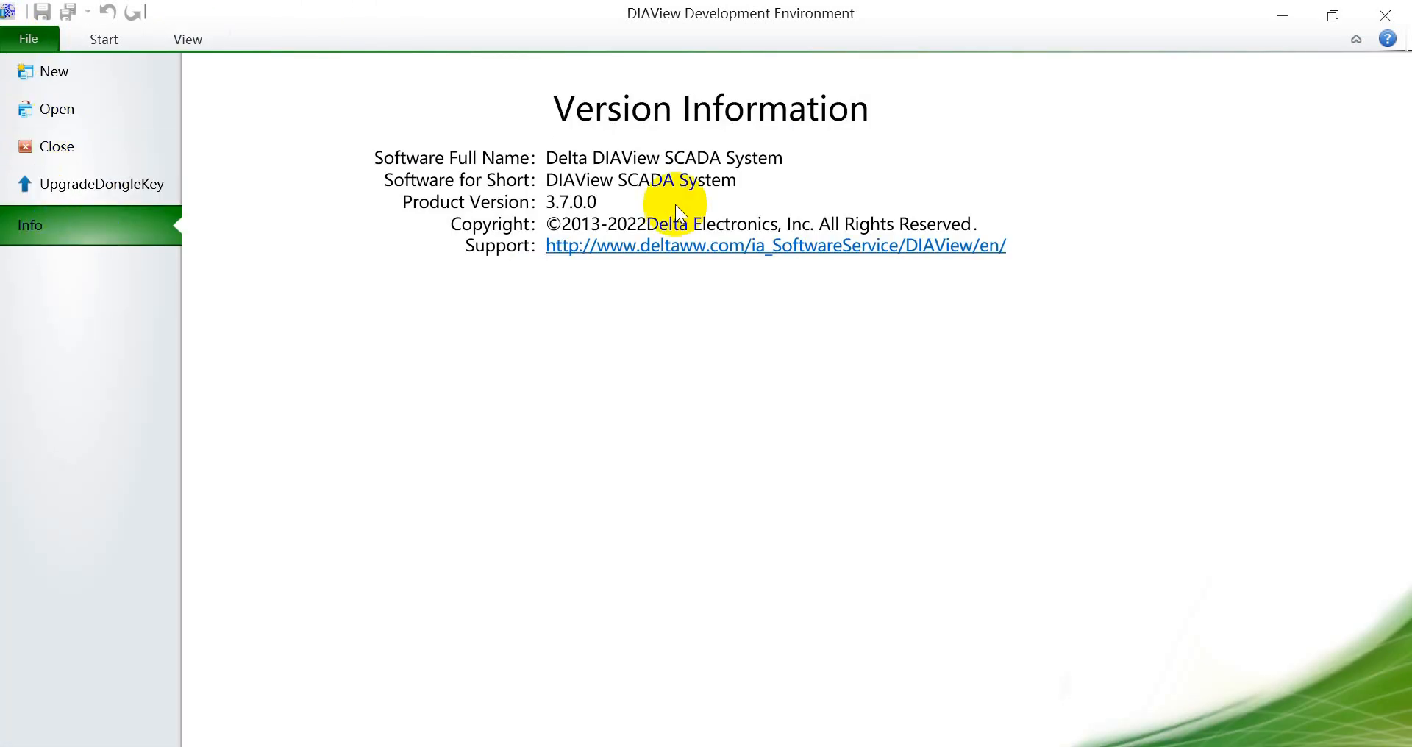
left_click(103, 39)
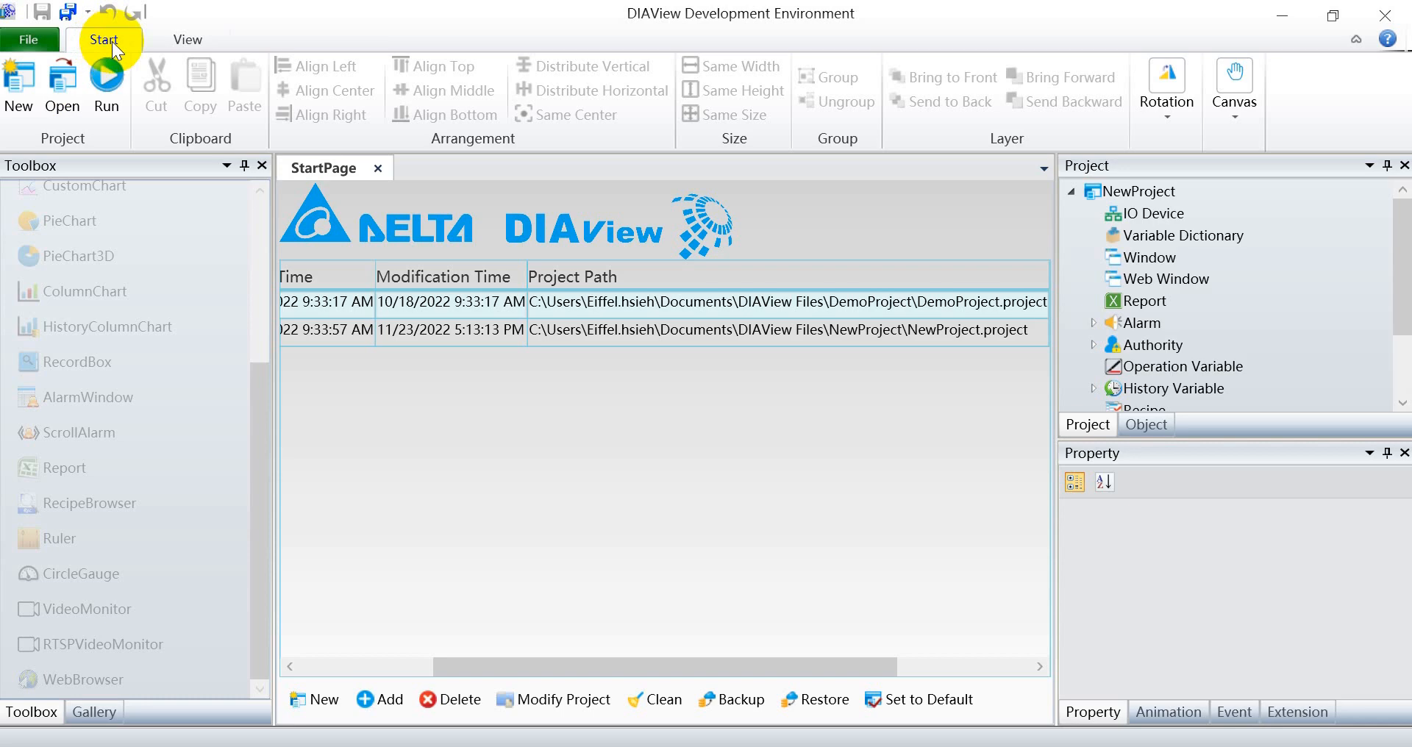
- Create a new blank window, Window0, from the Project tree's Window node
right_click(1152, 257)
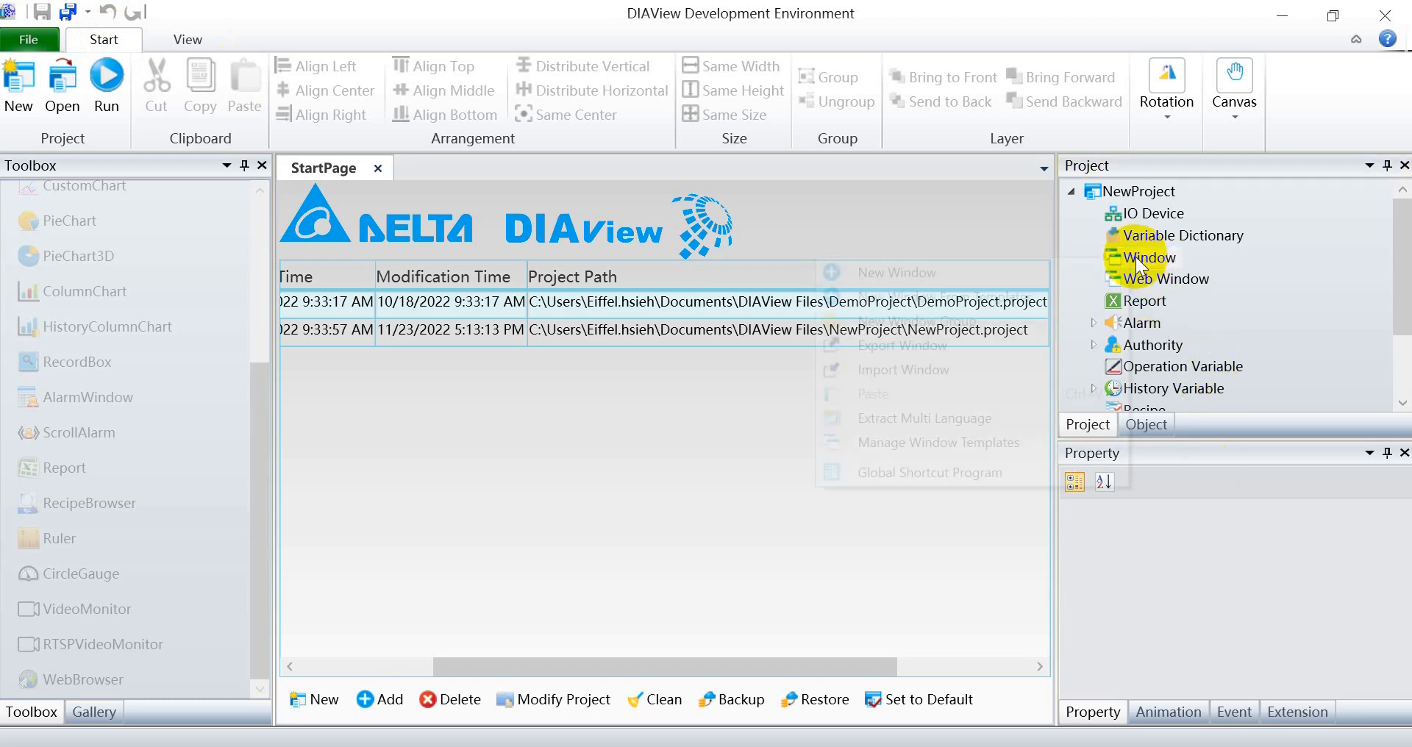
left_click(898, 273)
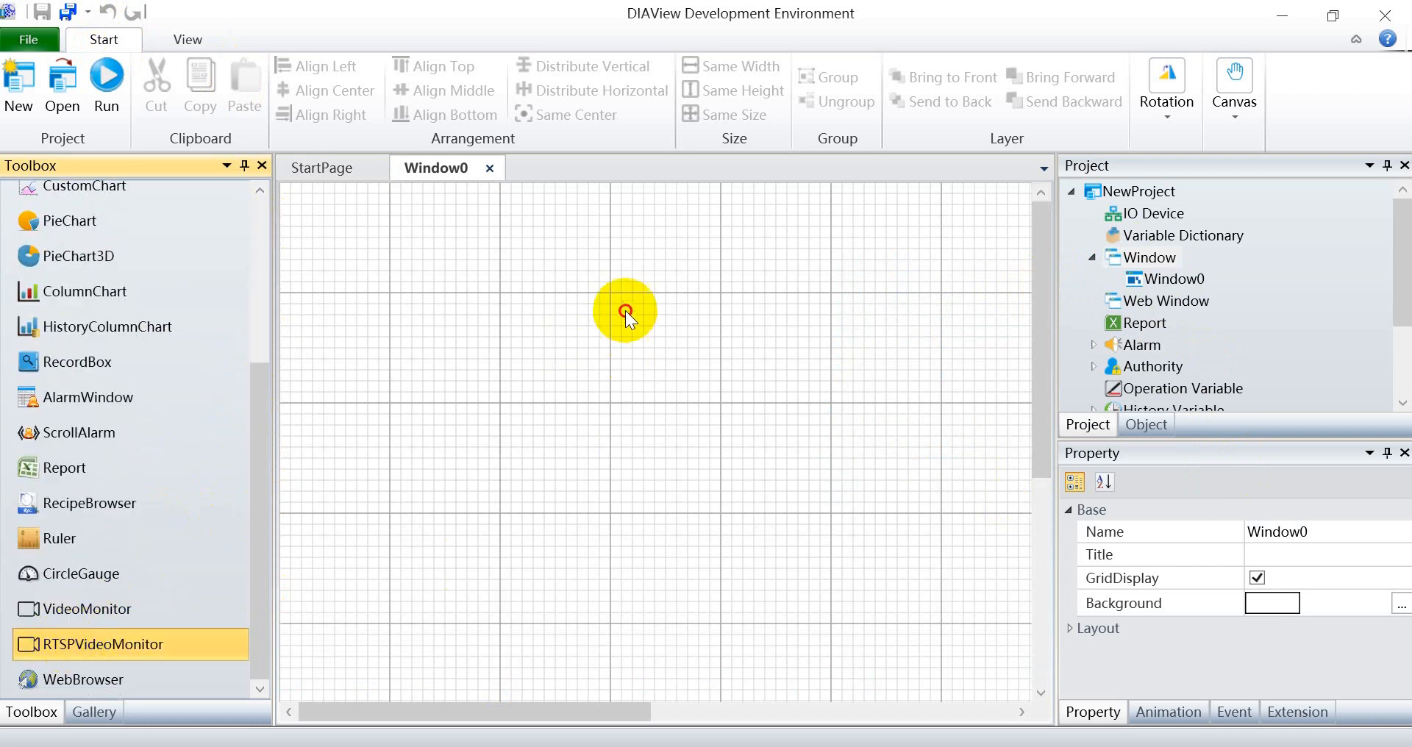
left_click_drag(626, 313, 936, 559)
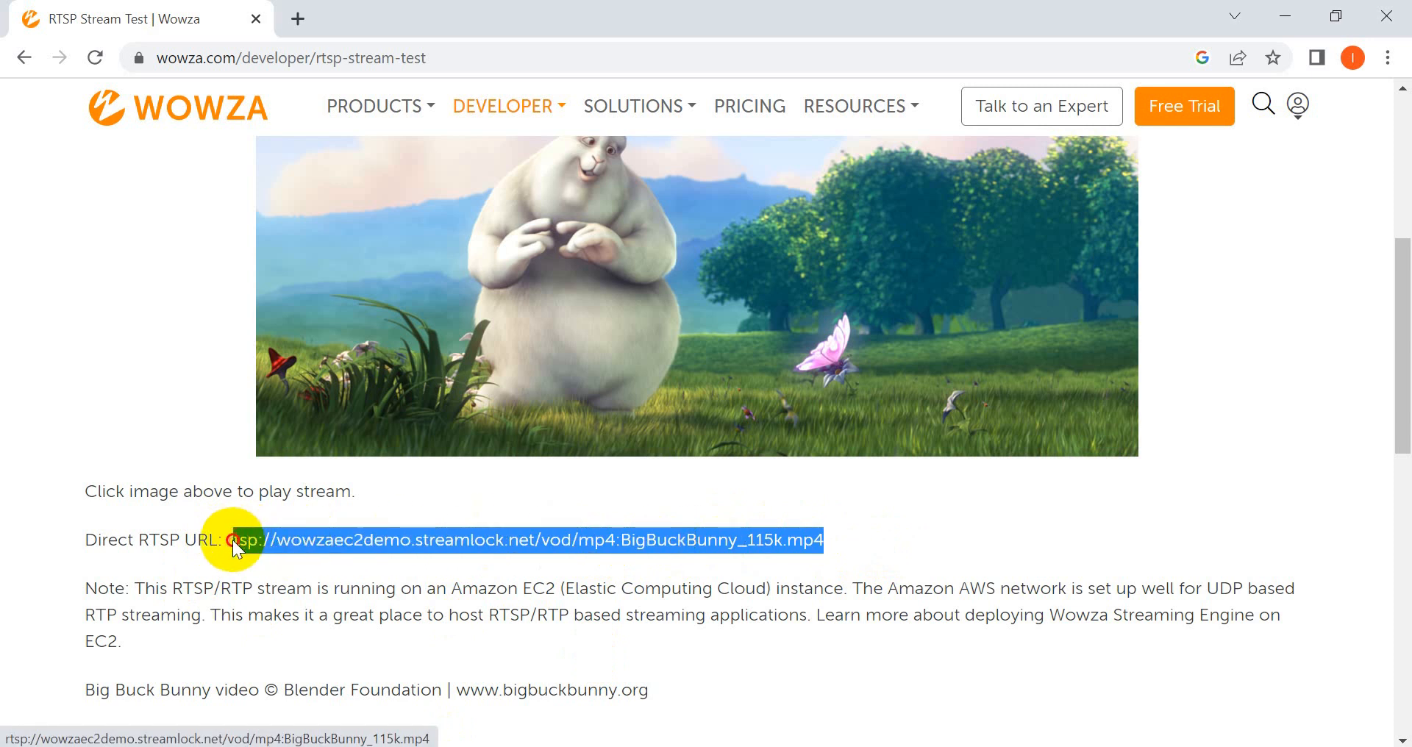
- Copy the Big Buck Bunny direct RTSP URL from the Wowza test page
right_click(236, 540)
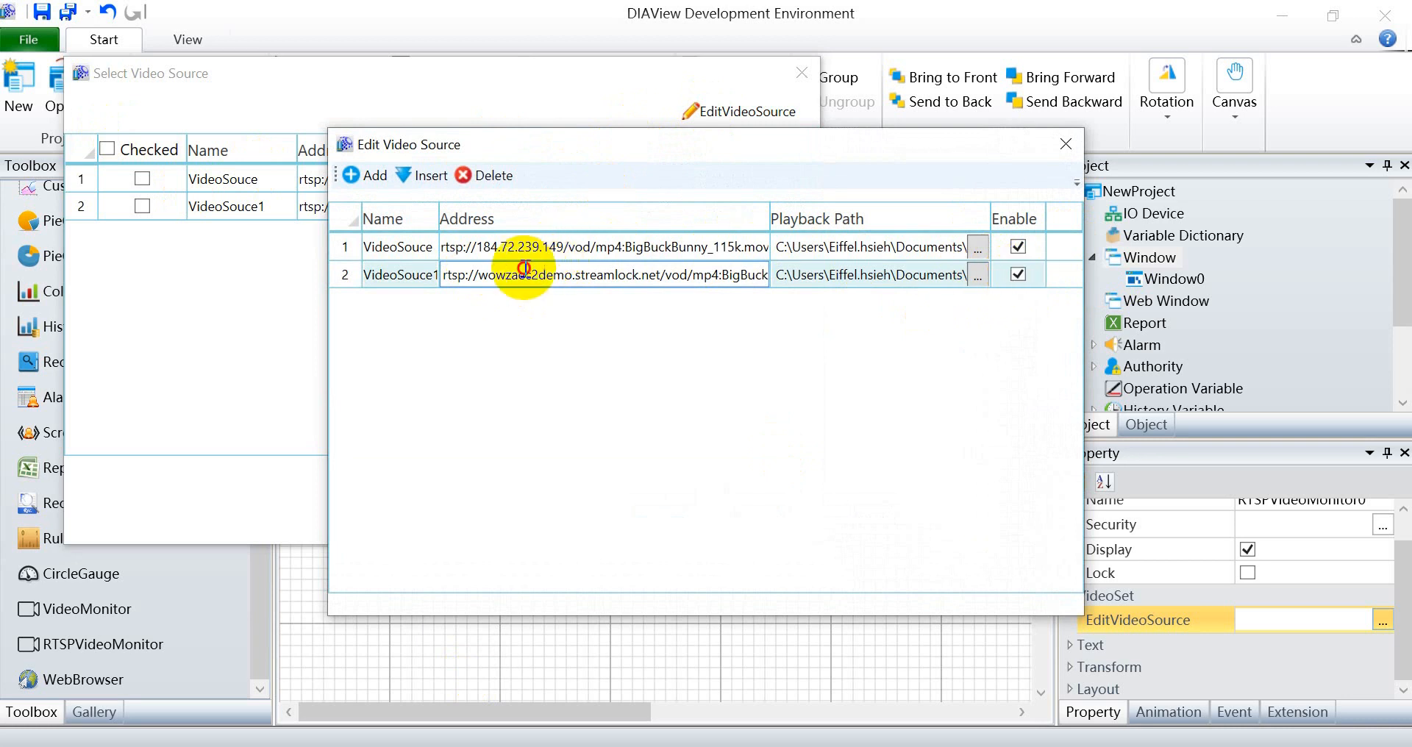
- Assign VideoSouce and VideoSouce1 to the RTSP video monitor and confirm
left_click(1066, 145)
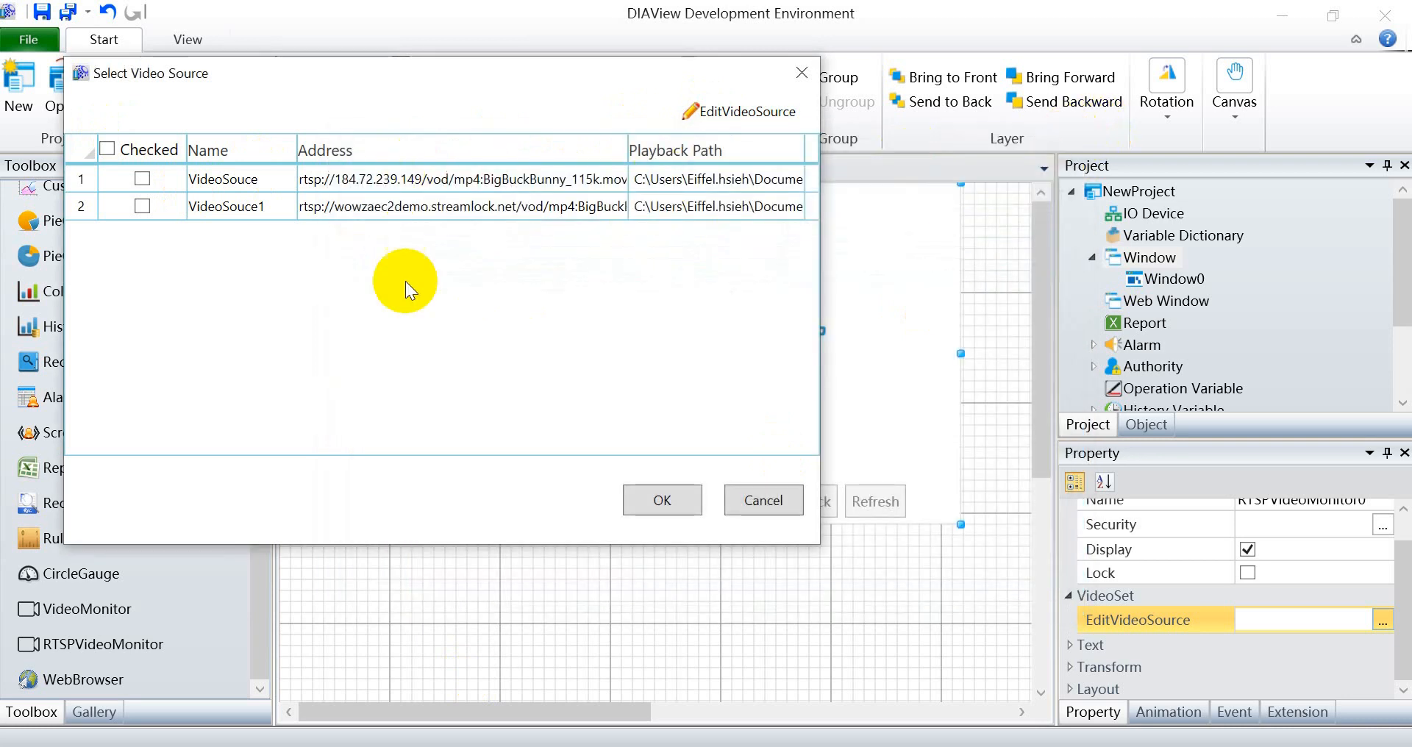
left_click(141, 206)
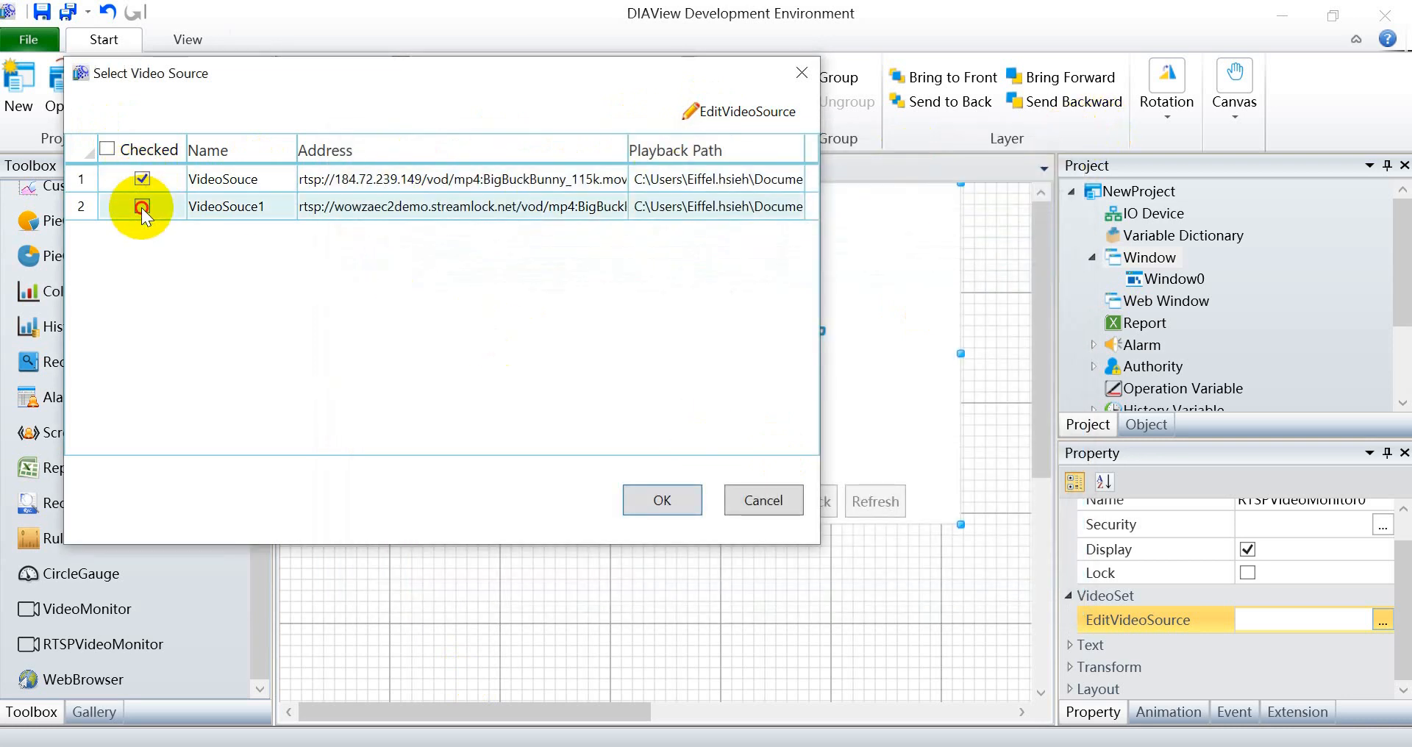
left_click(662, 500)
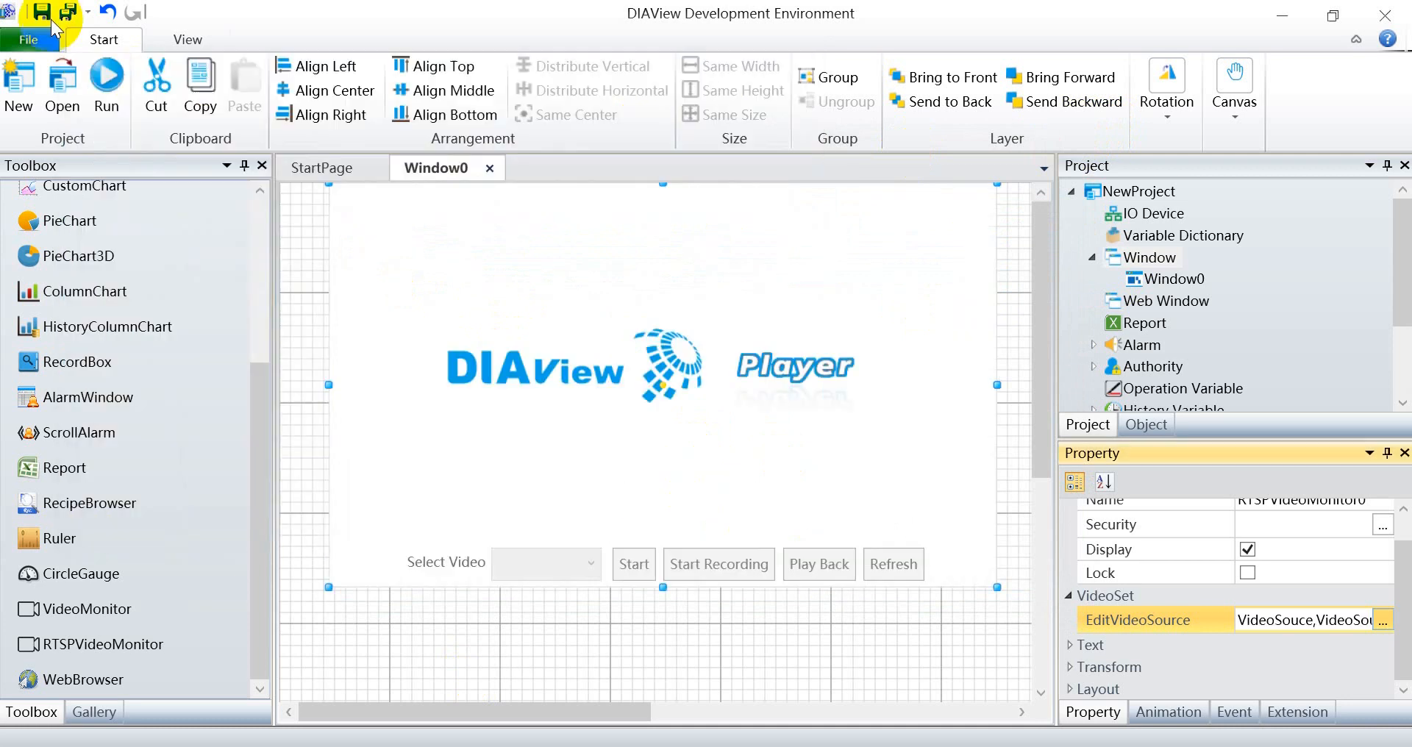
mouse_move(105, 81)
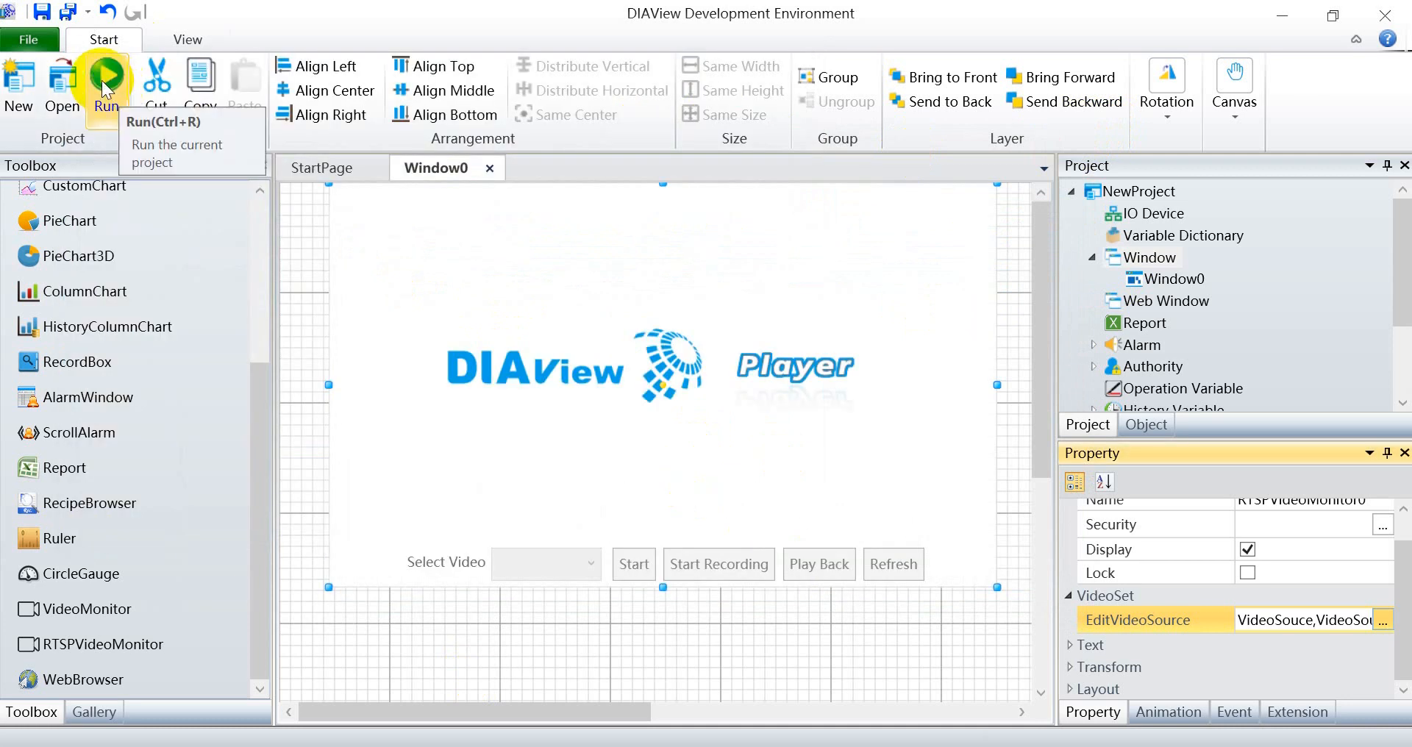
- Run the project, ignore the missing dongle for two-hour mode, and show the runtime window
left_click(106, 81)
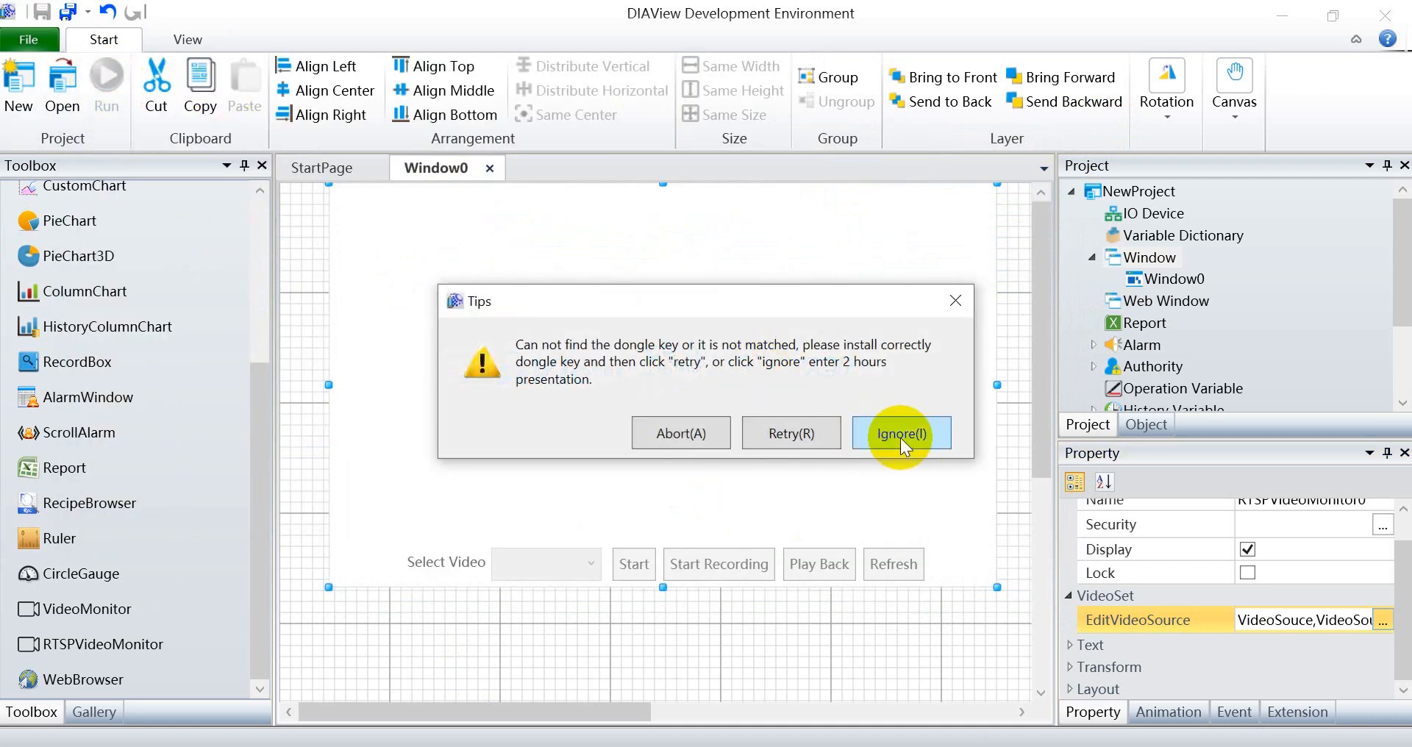
left_click(900, 434)
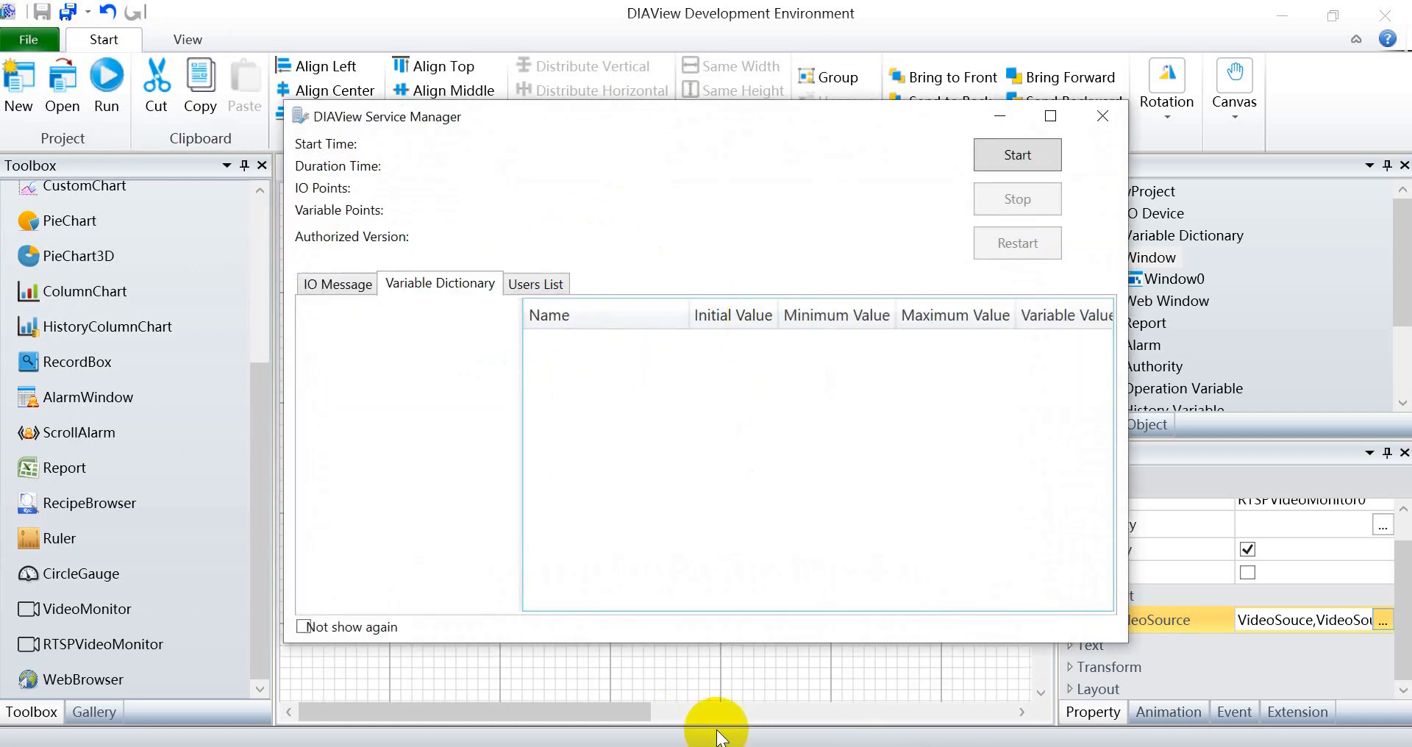
left_click(1015, 155)
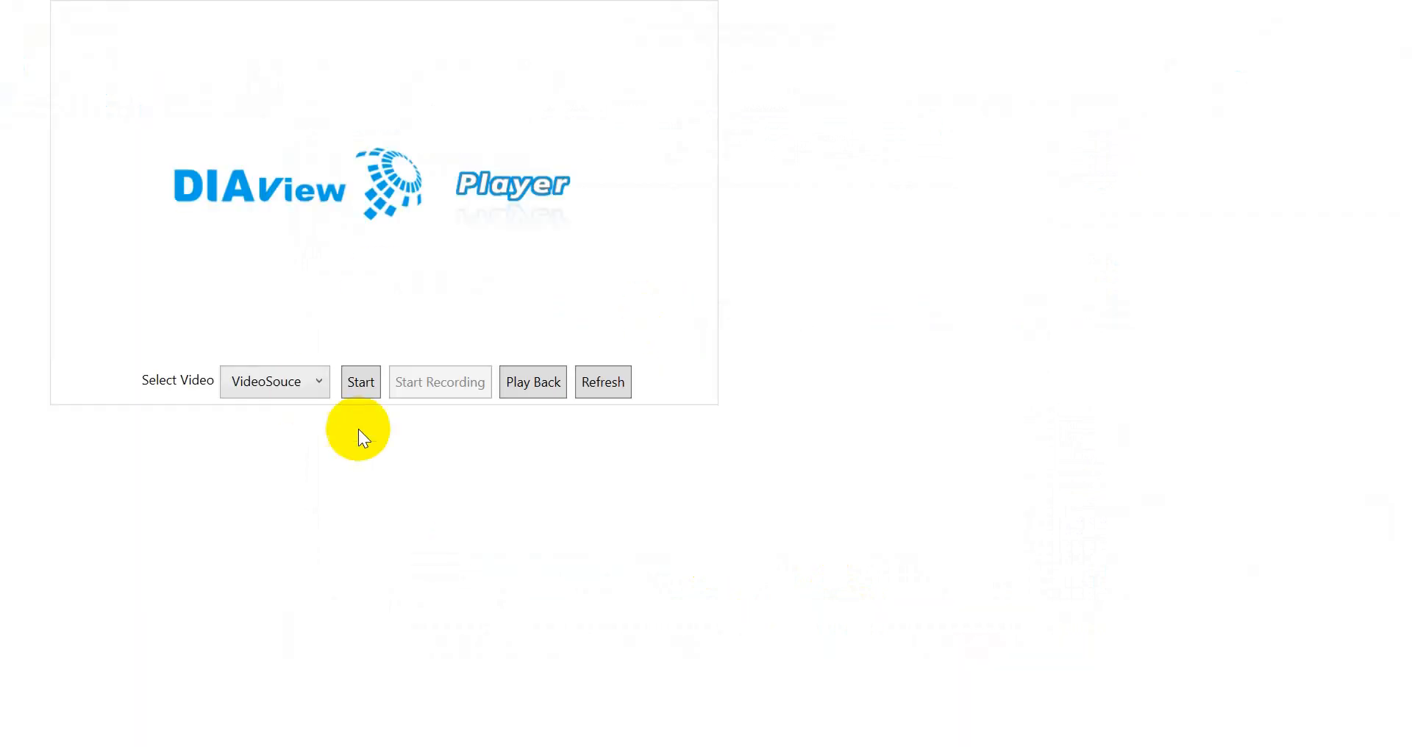
- List the running player's video sources, VideoSouce and VideoSouce1
left_click(273, 381)
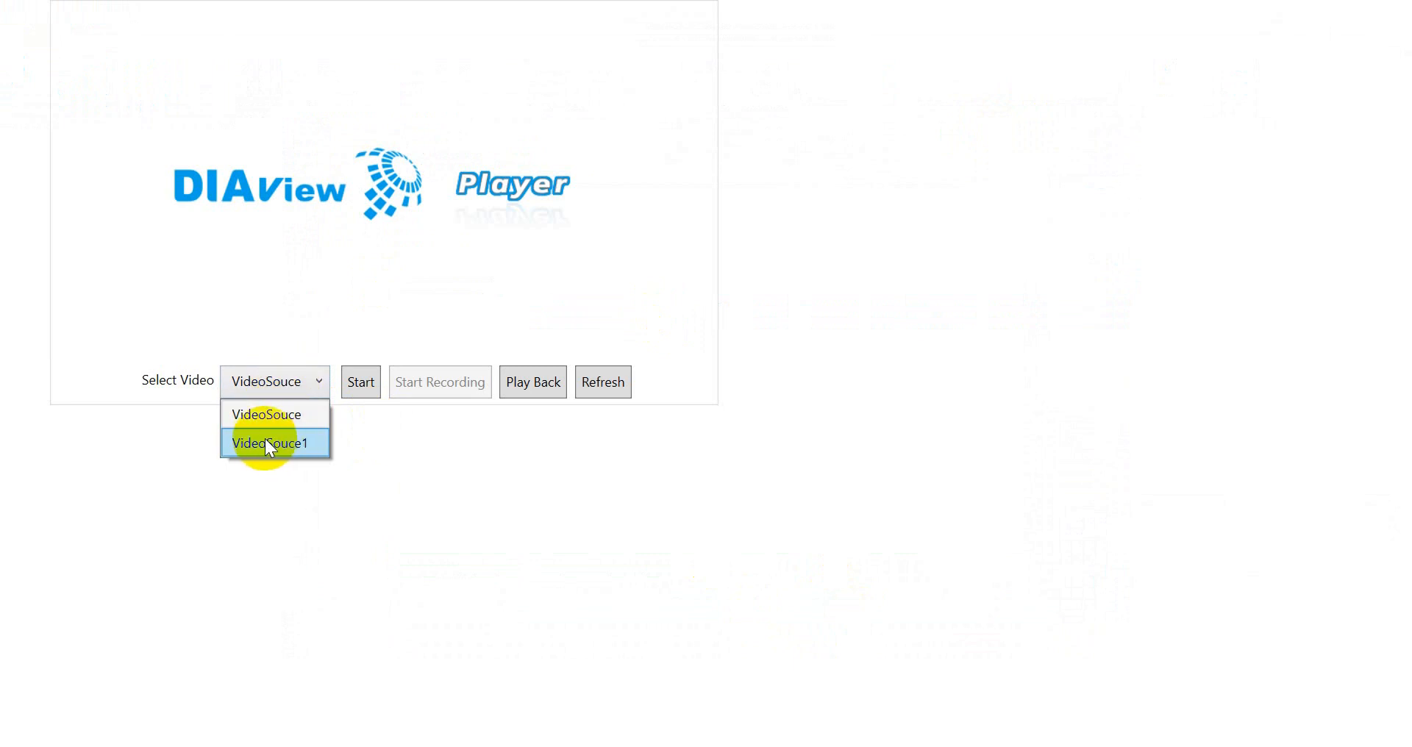